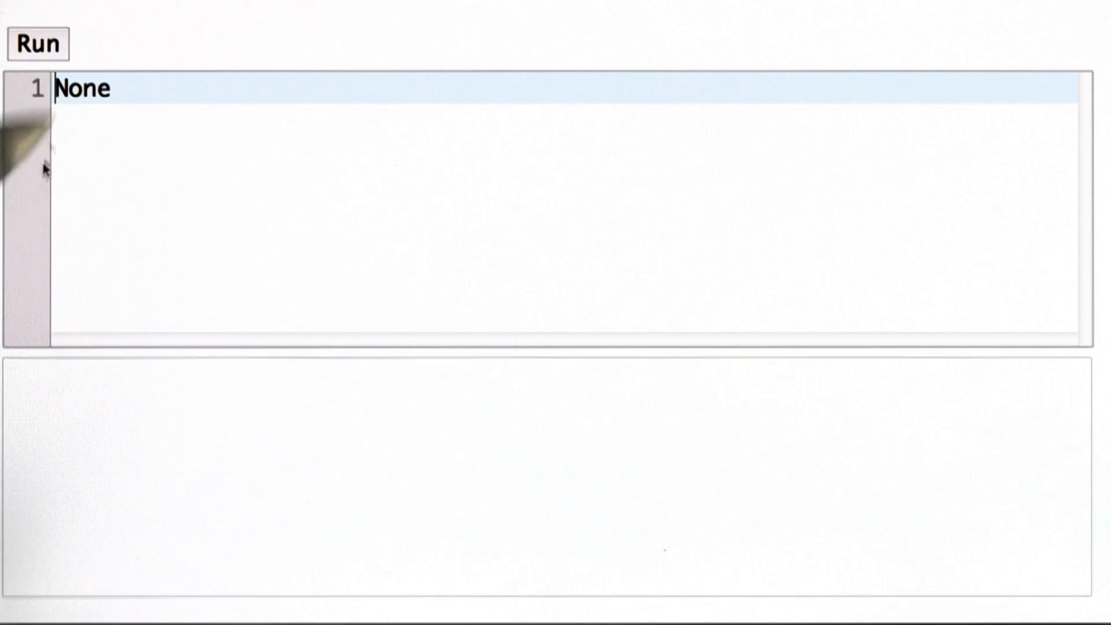
- Replace the placeholder with `print 3` and run it to output 3
type("print 3")
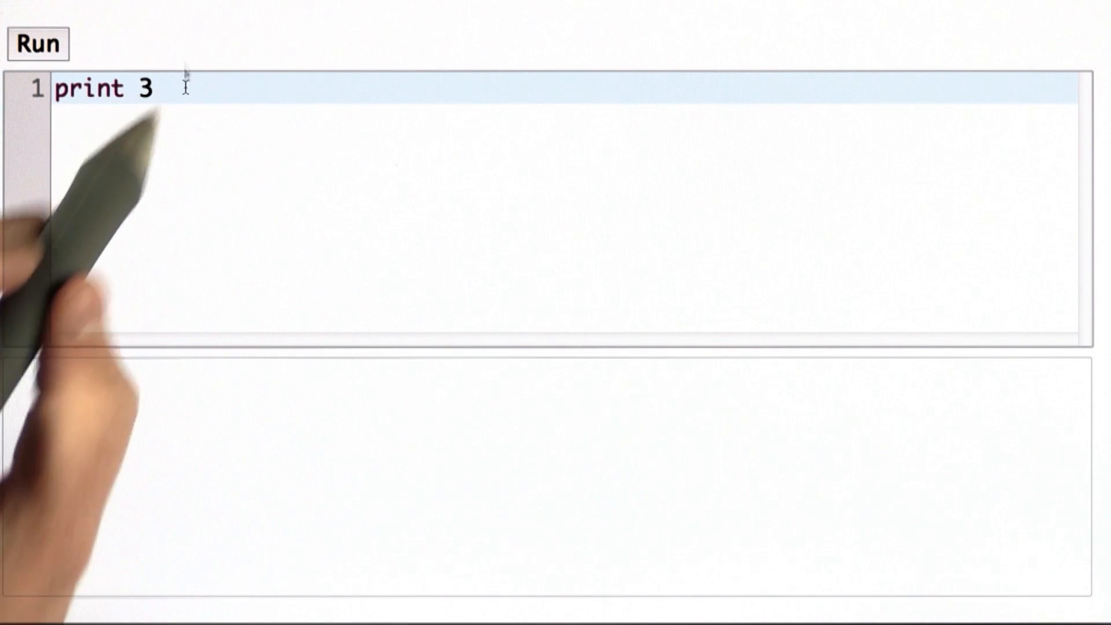
mouse_move(107, 213)
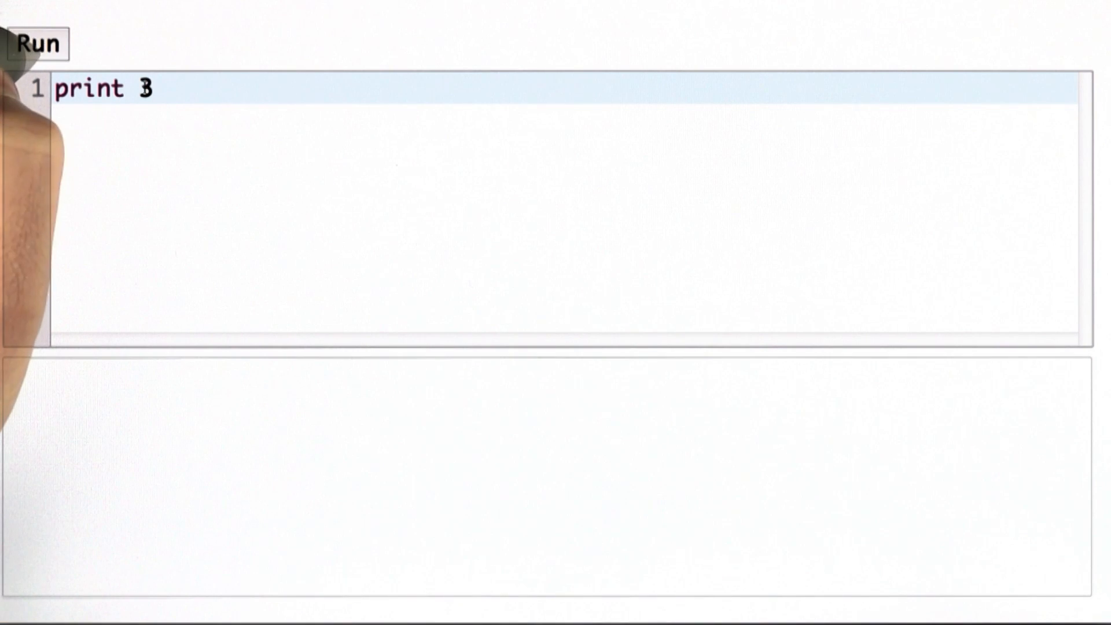
left_click(37, 44)
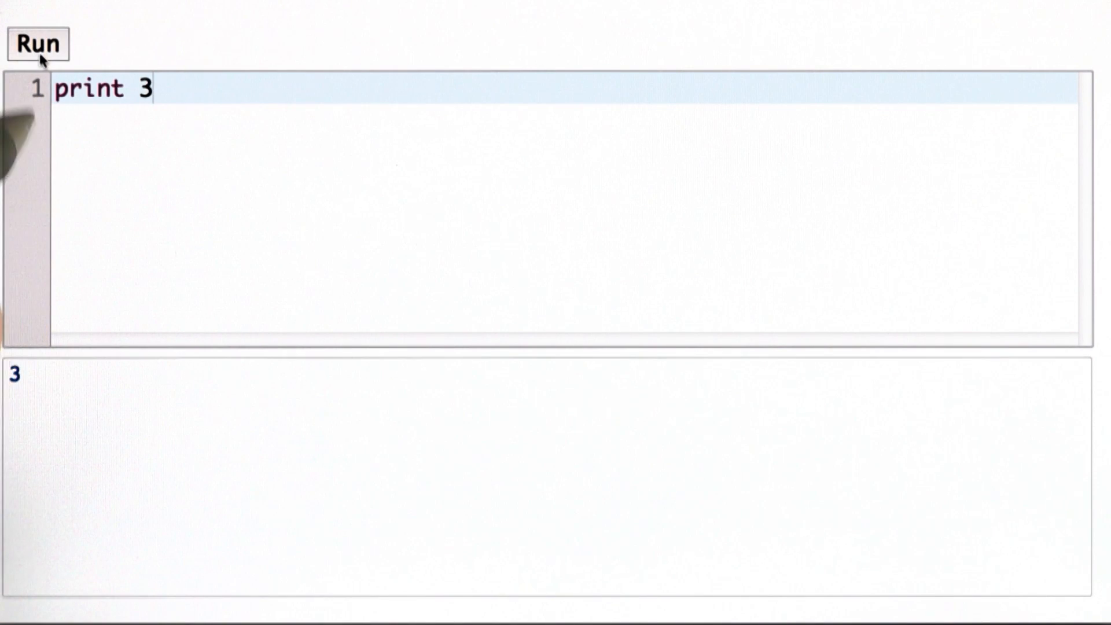
mouse_move(47, 451)
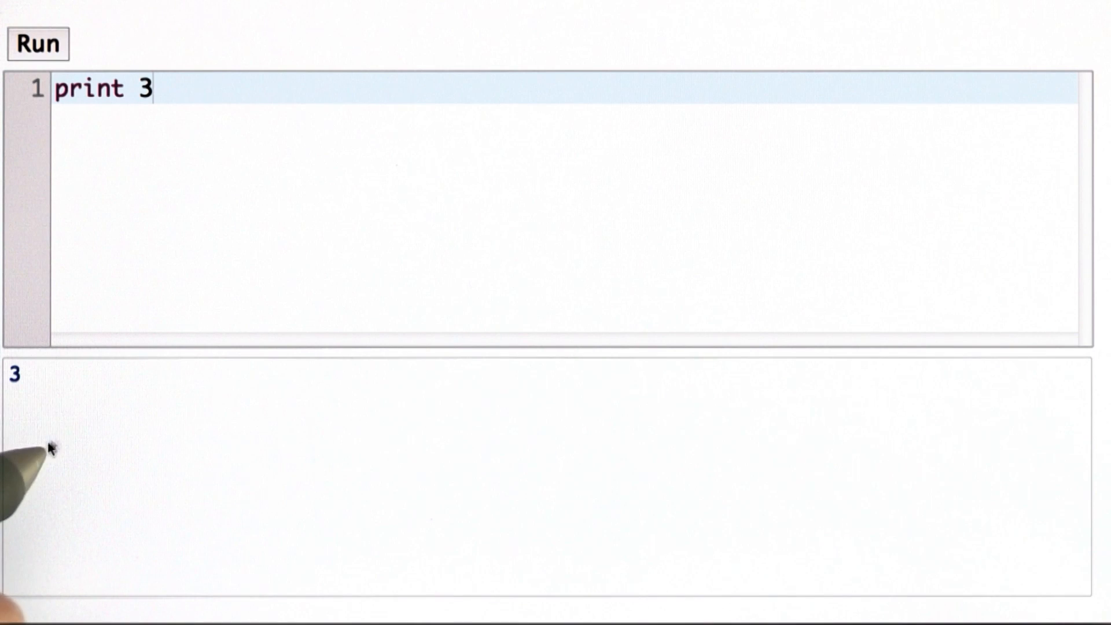
mouse_move(51, 444)
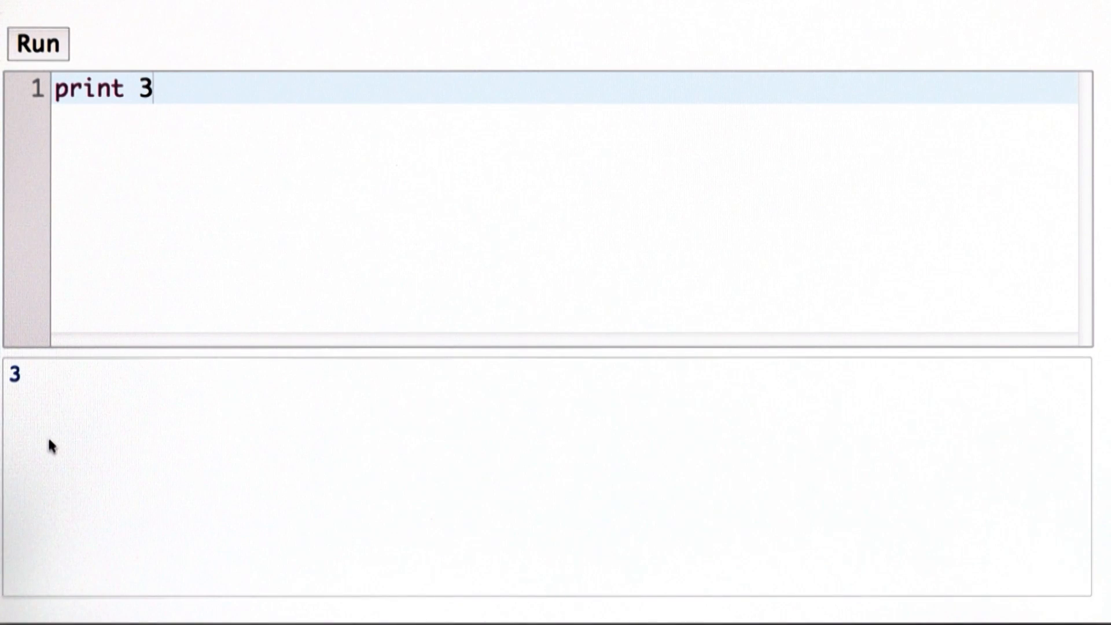
- Add a second line `print 1 + 1` and run it to output 2
key("Return")
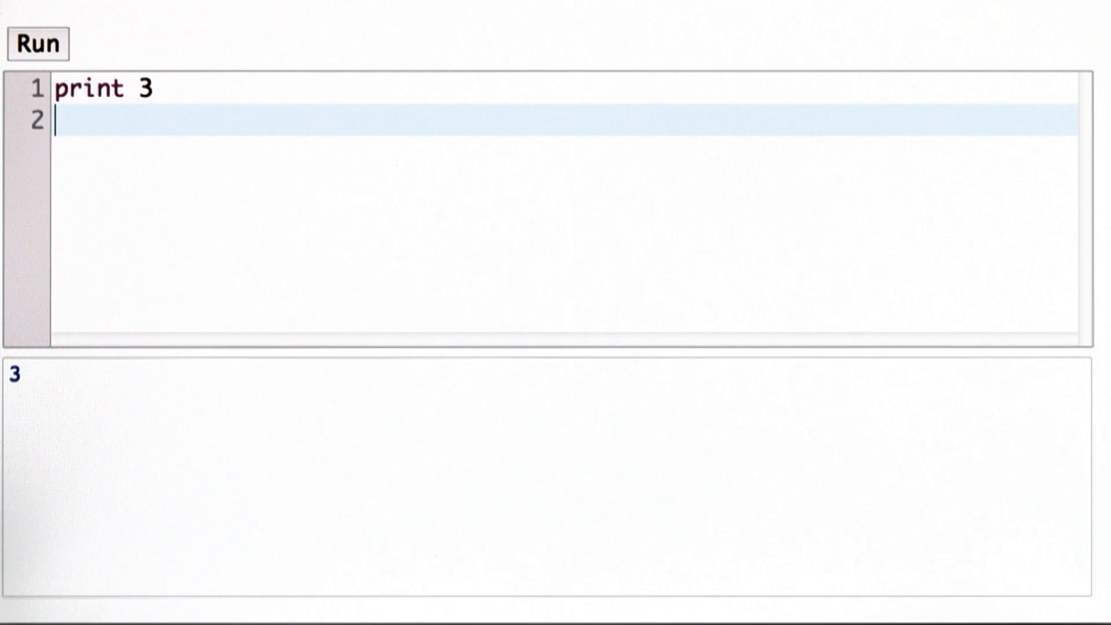
type("print 1")
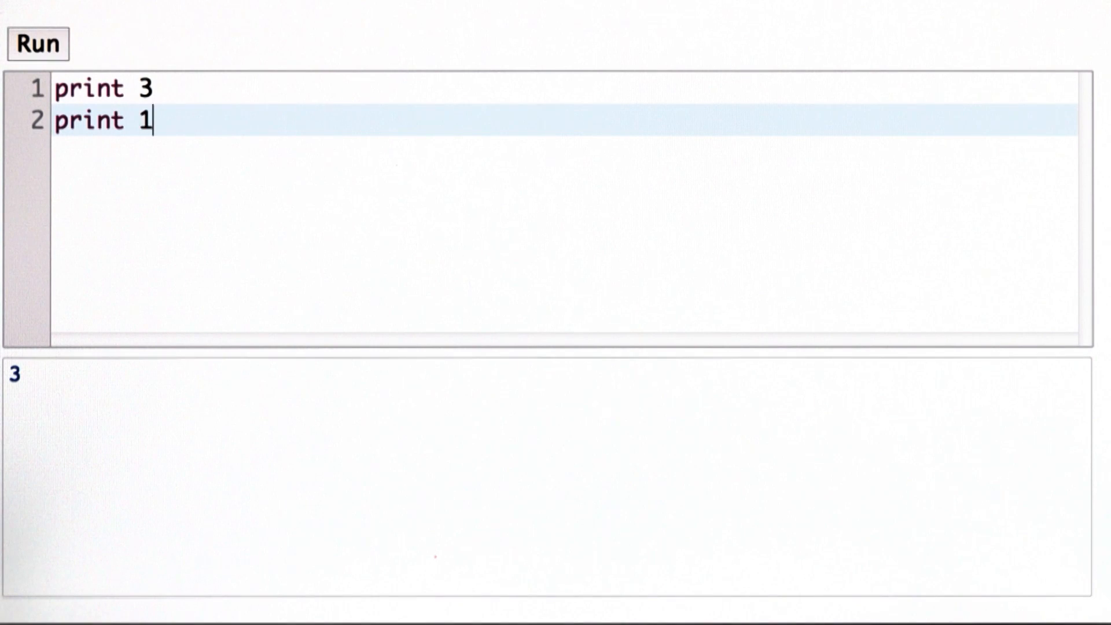
type("+1")
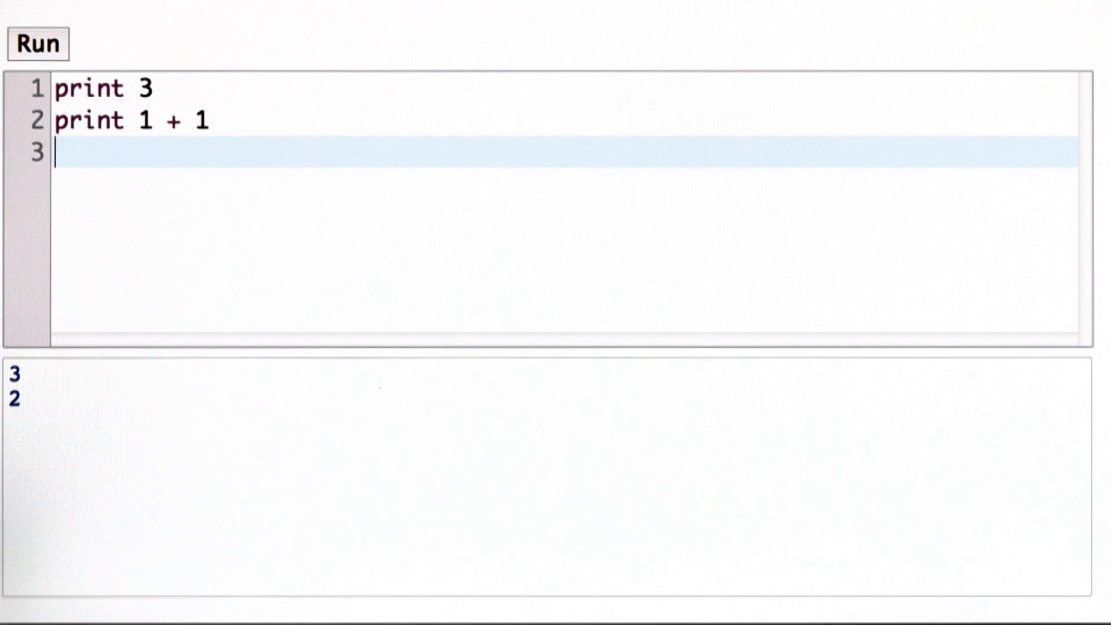
- Add `print 52 * 3 + 12 * 9` on line 3 and run it to output 264
type("print")
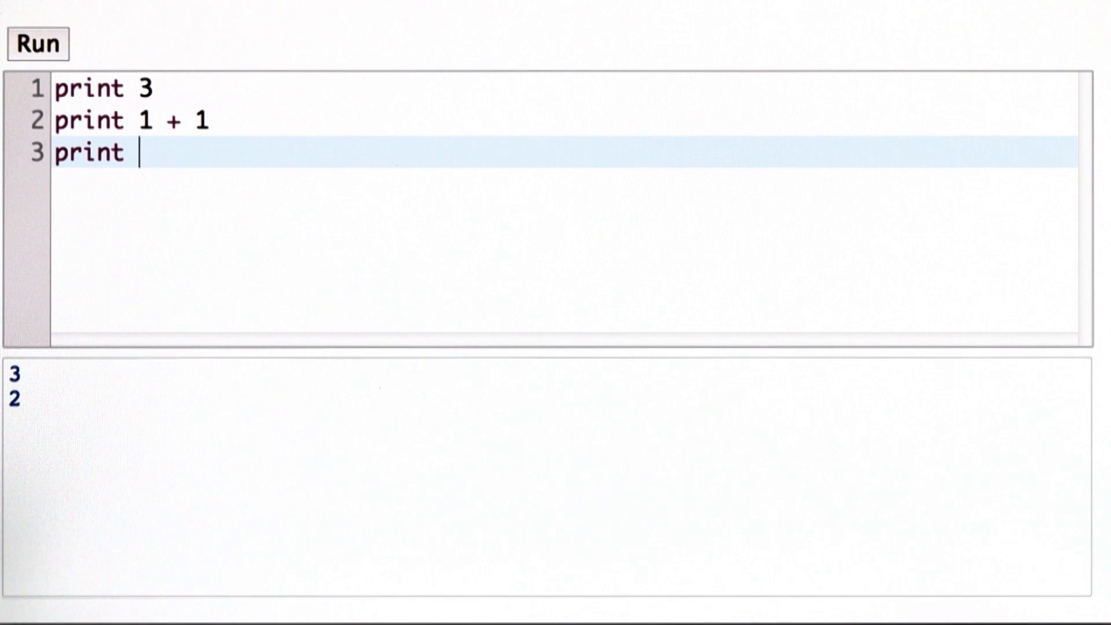
type("52 *")
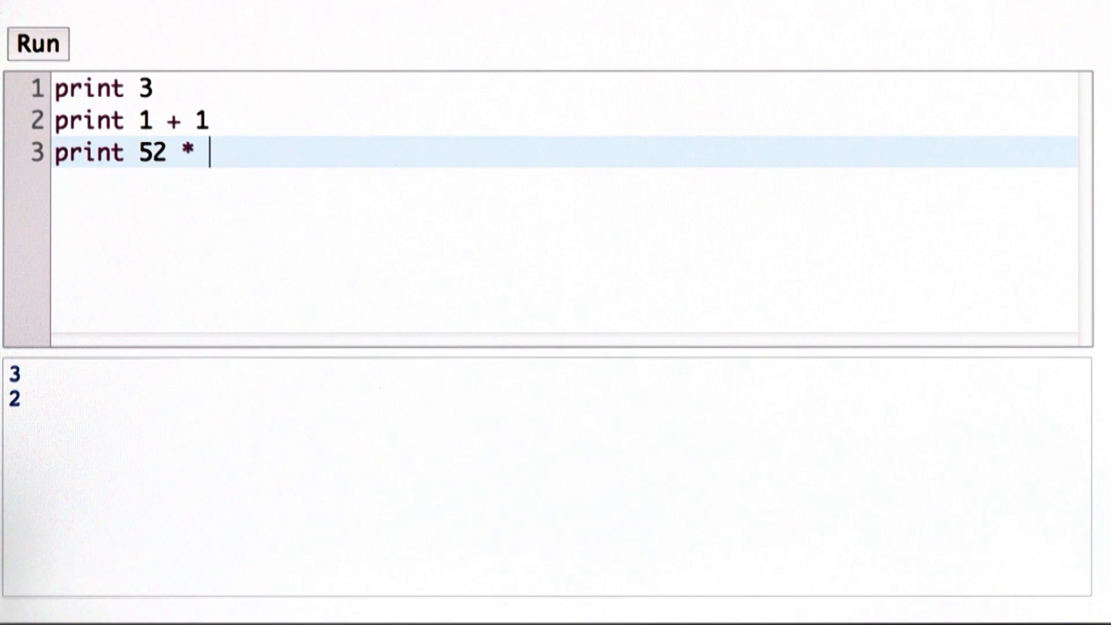
type("3 +")
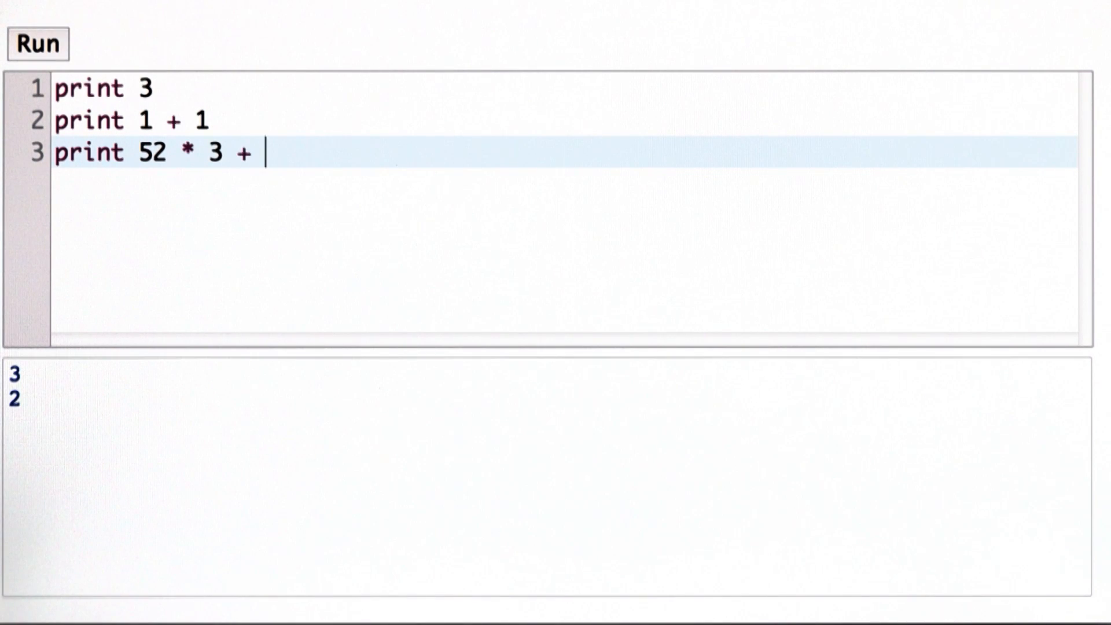
type("12 * 9")
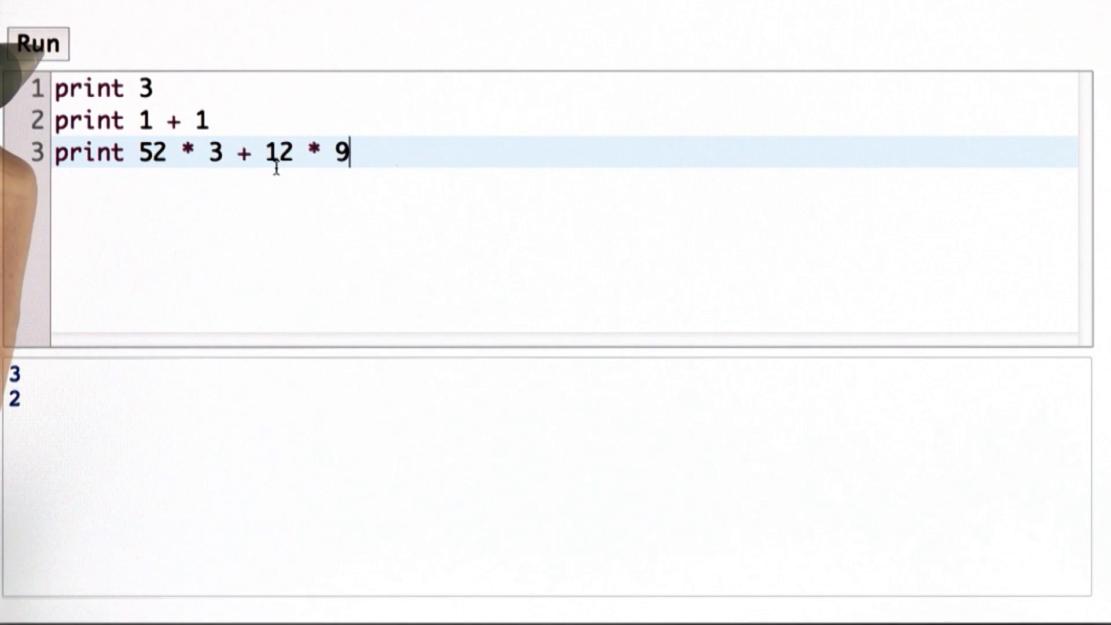
left_click(37, 44)
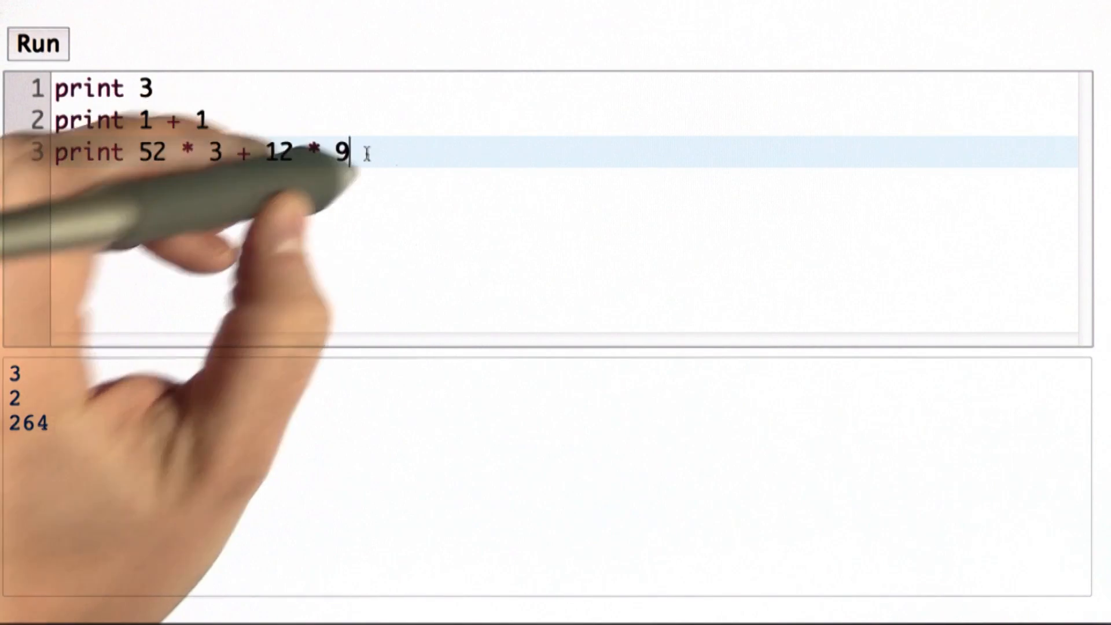
- Add `print (52 * 3) + (12 * 9)` on line 4 and run it, again giving 264
type("pri")
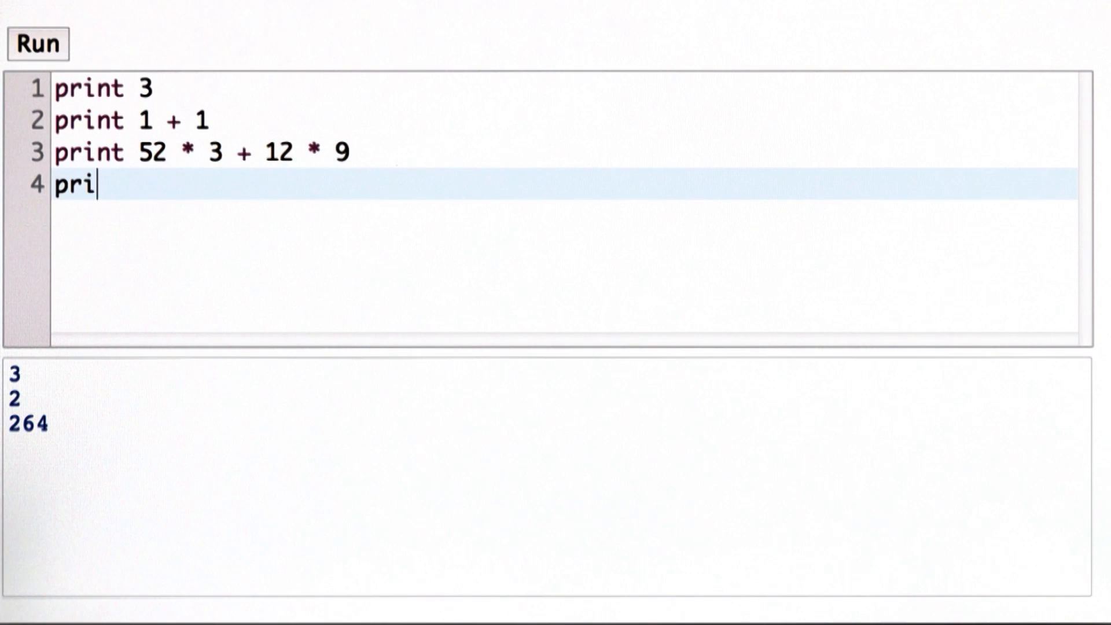
type("nt (52 *")
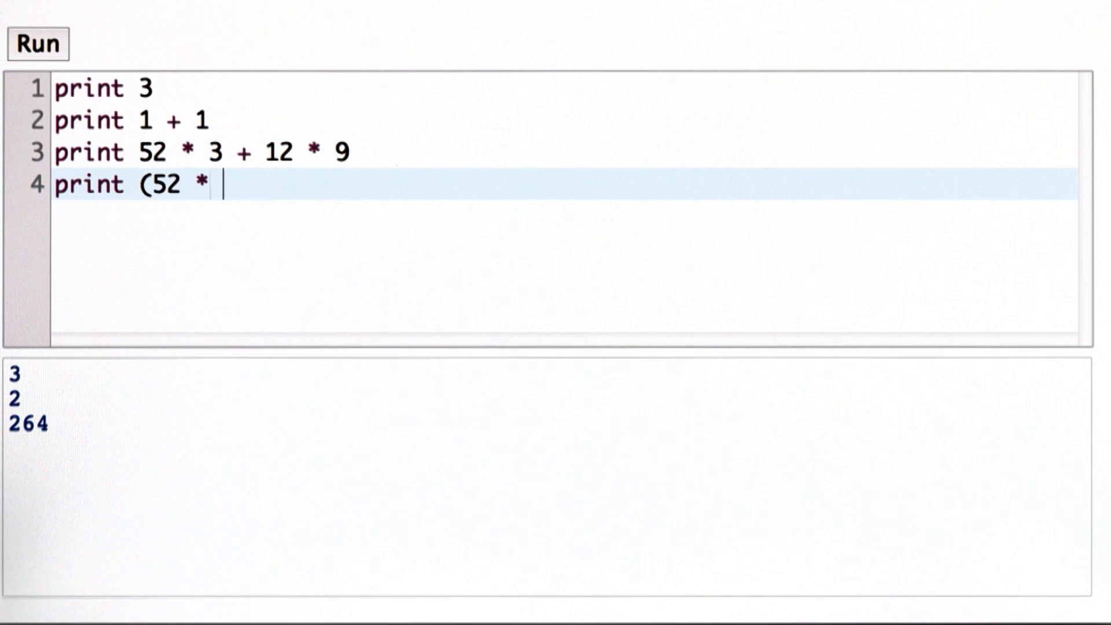
type("3) + (12 * 9")
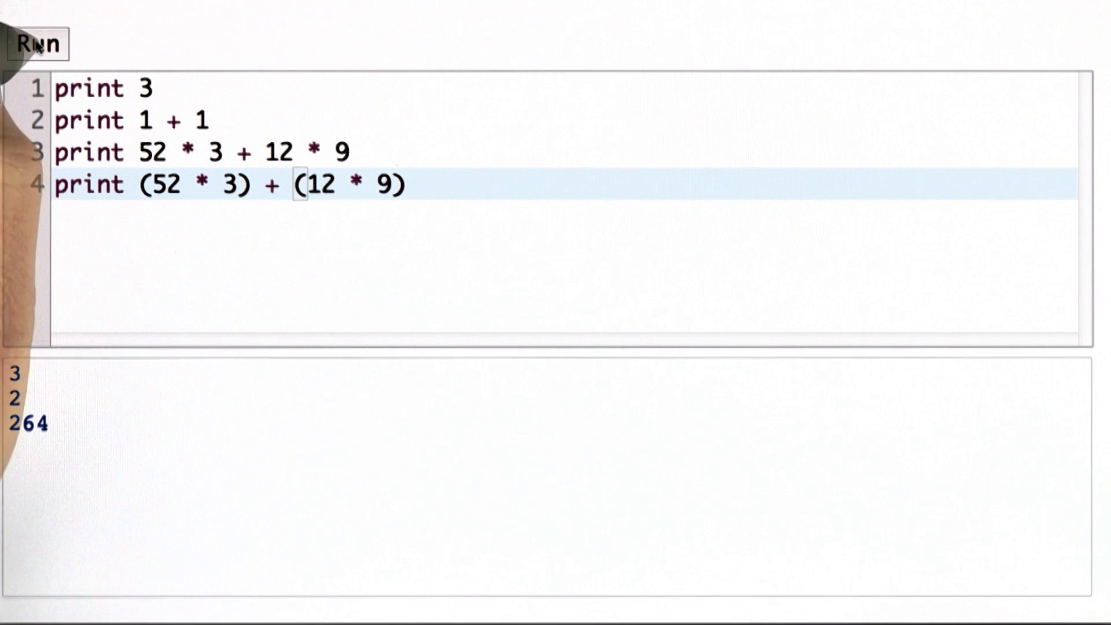
left_click(37, 44)
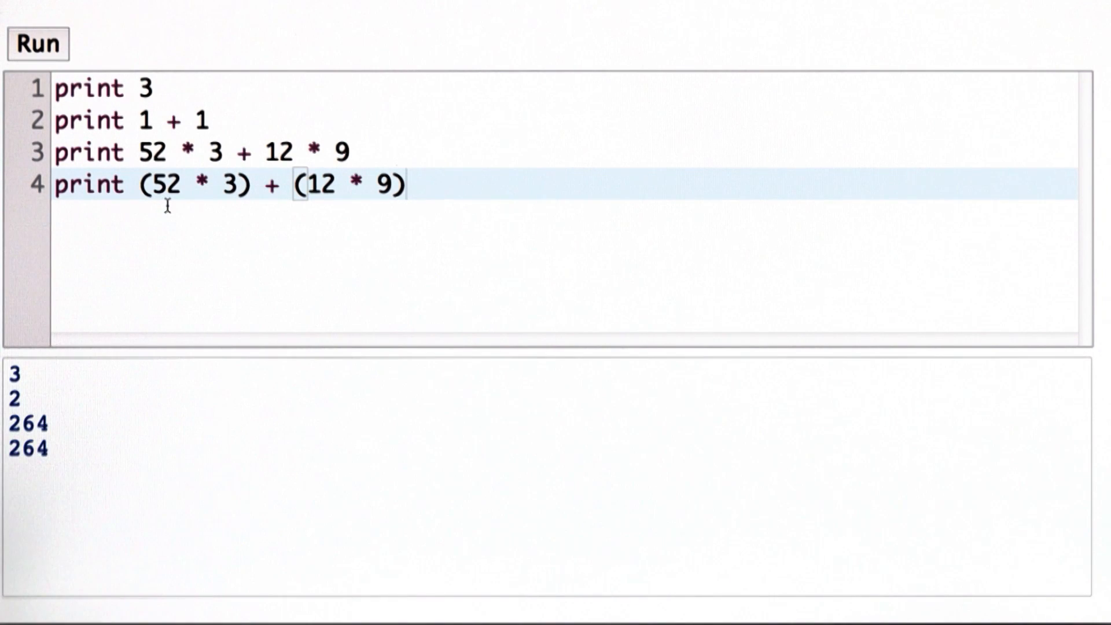
- Add `print 52 * (3 + 12) * 9` on line 5 and run it to output 7020
type("print 52 *")
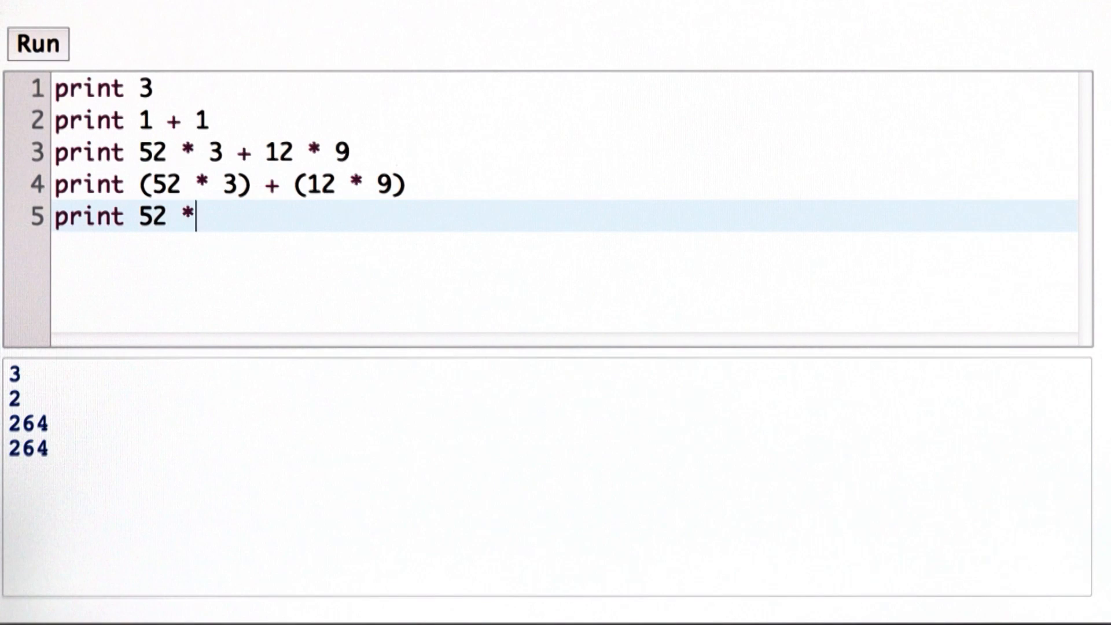
type("(3 + 1")
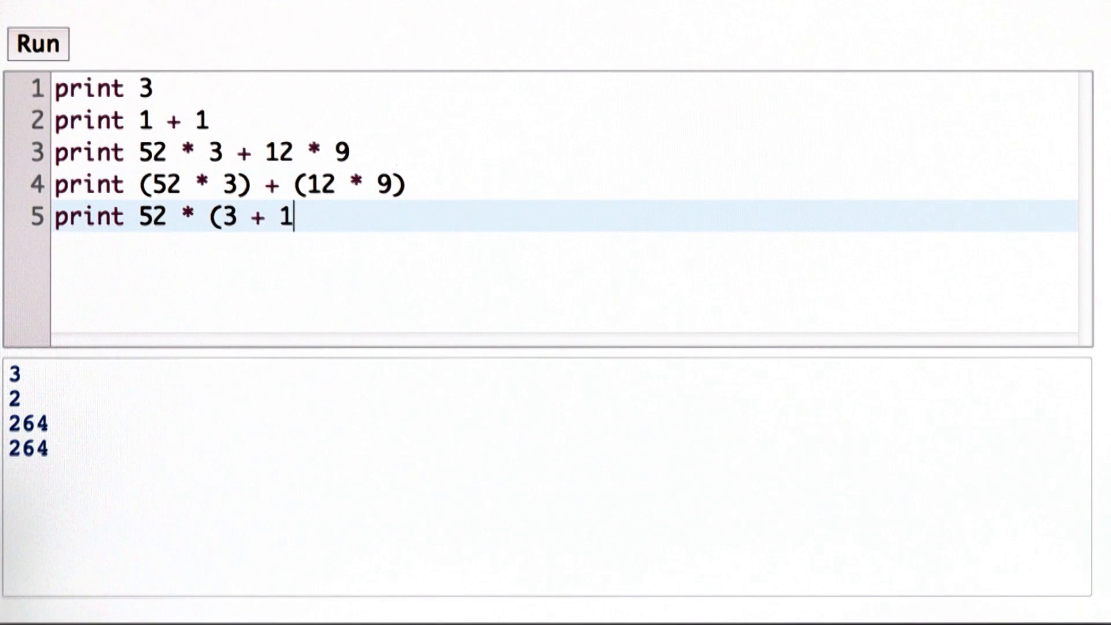
type("2) * 9")
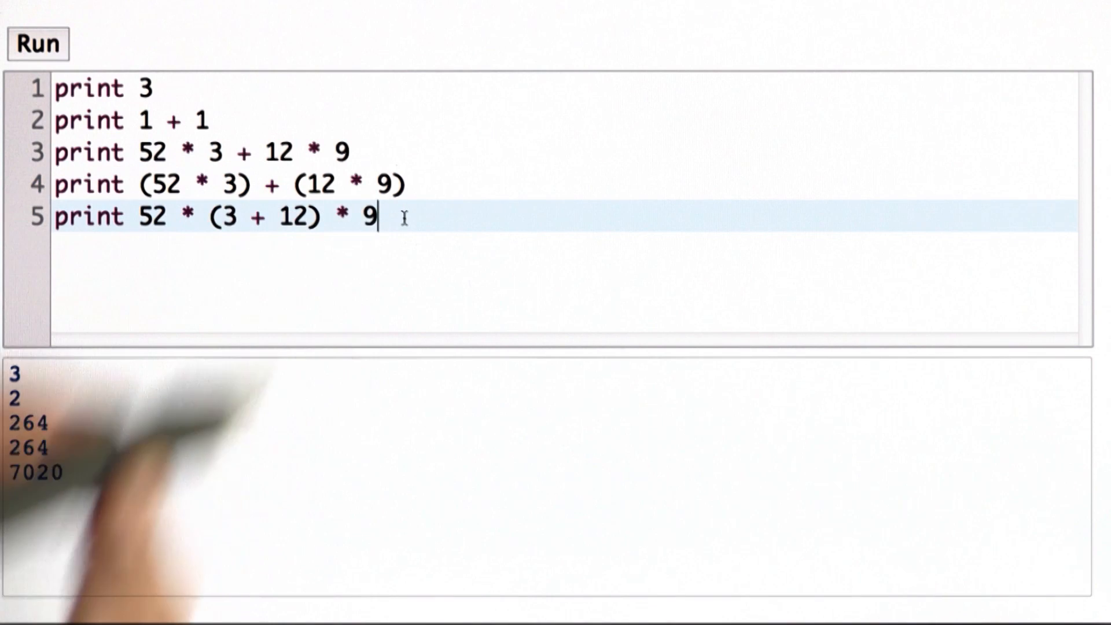
key("Return")
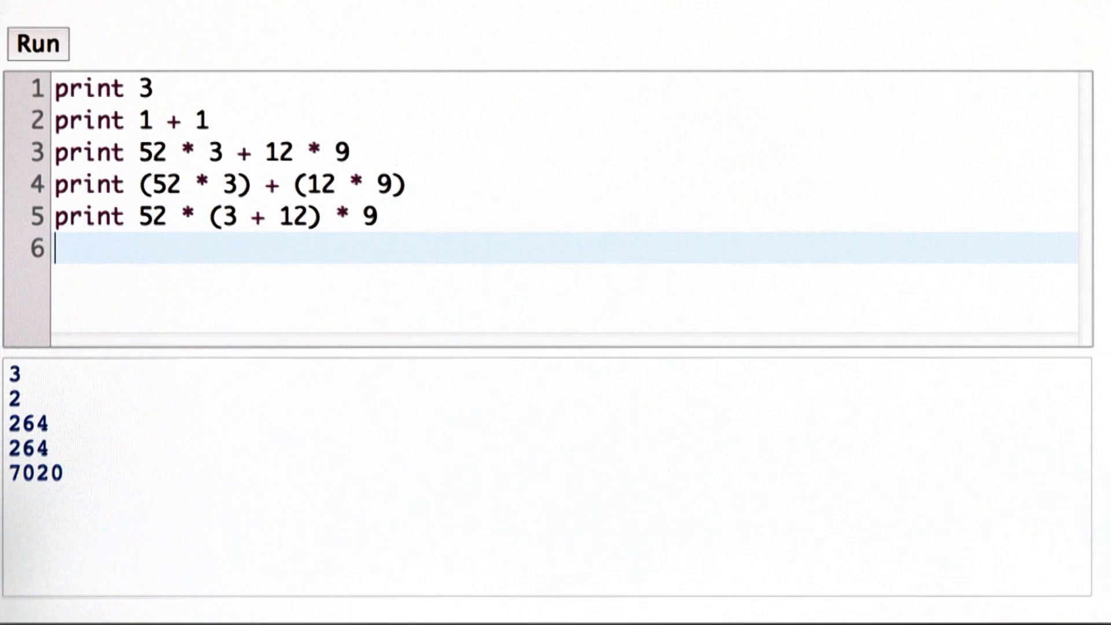
- Add `print 365 * 24 * 60 * 60` on line 6 and run it to output 31536000
type("print")
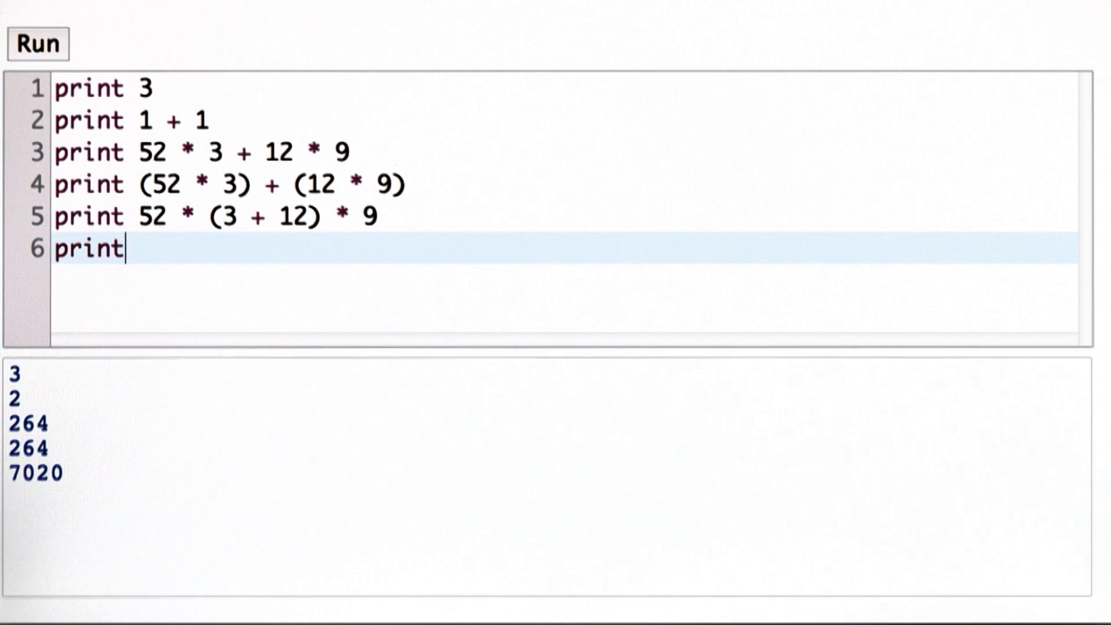
type("365")
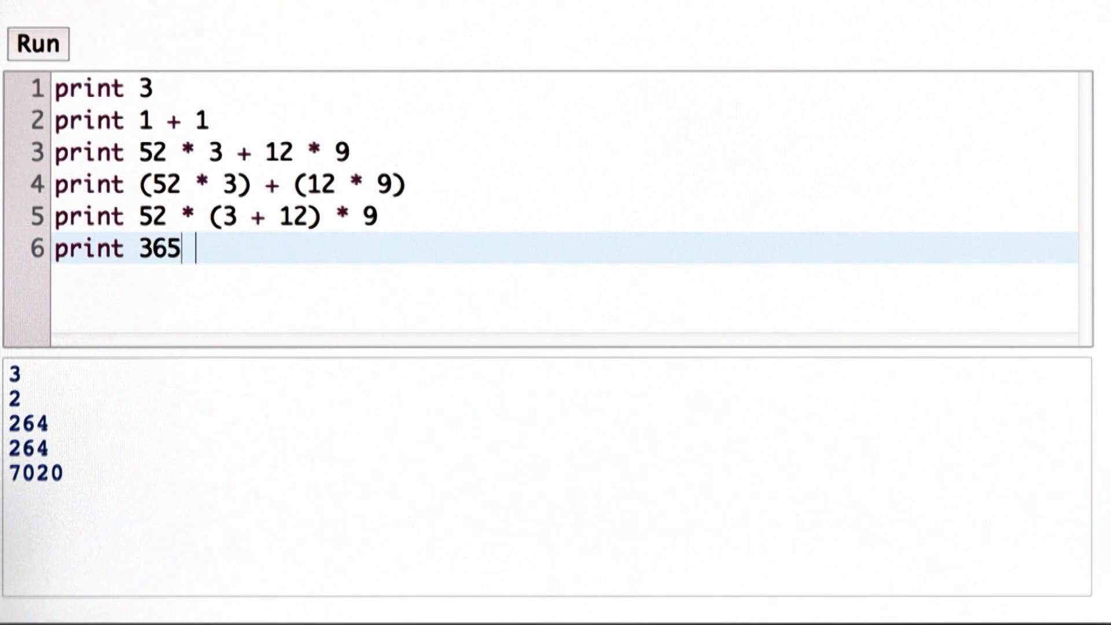
type("* 24 *")
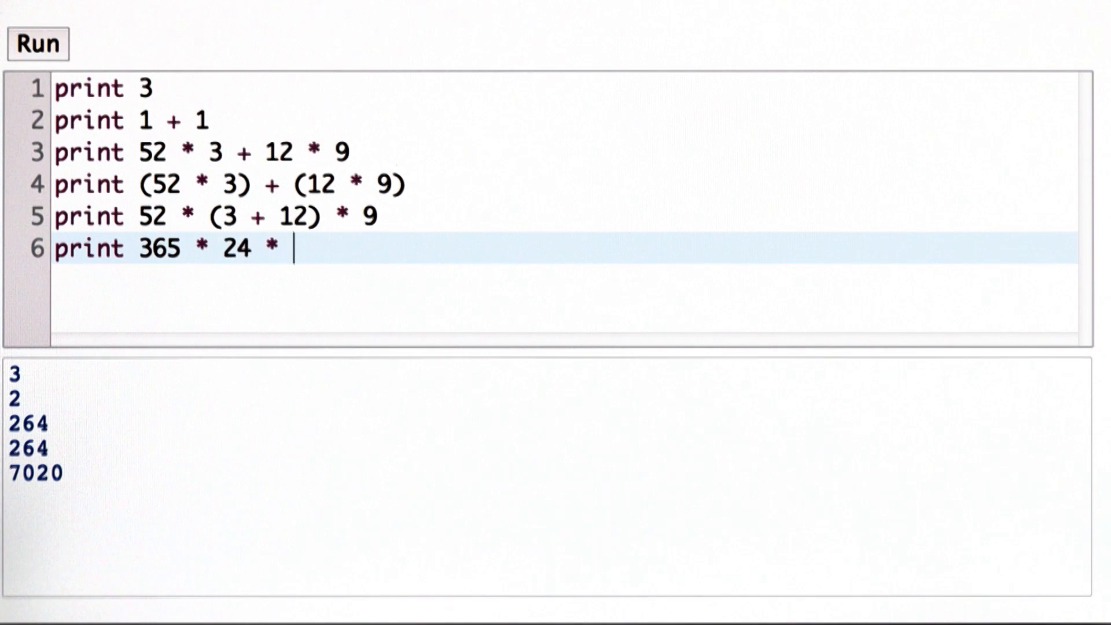
type("60")
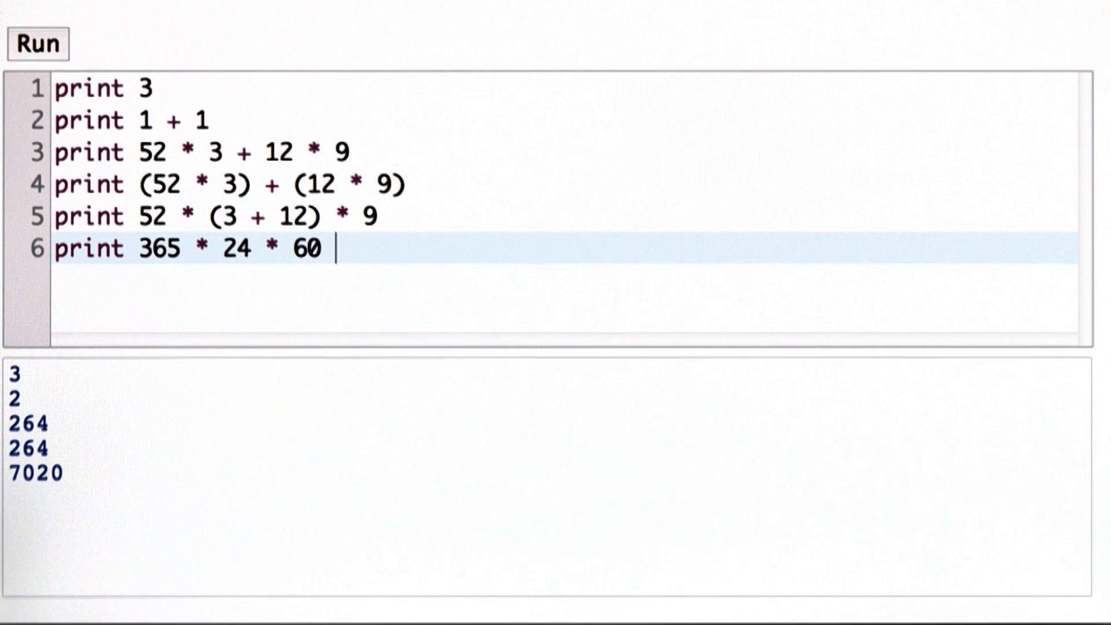
type("*")
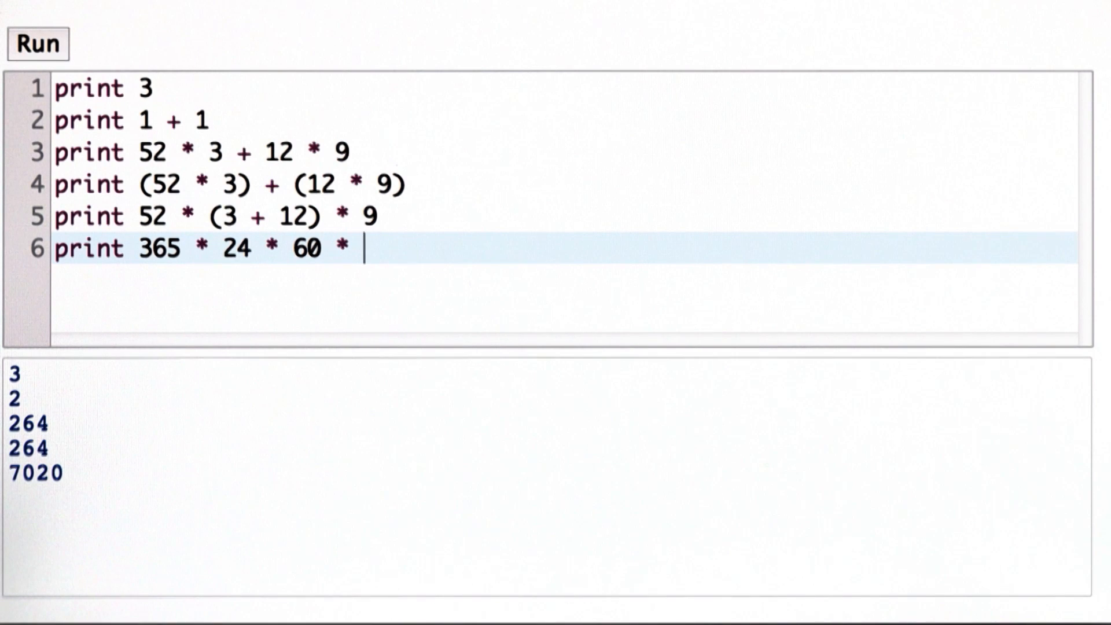
type("60")
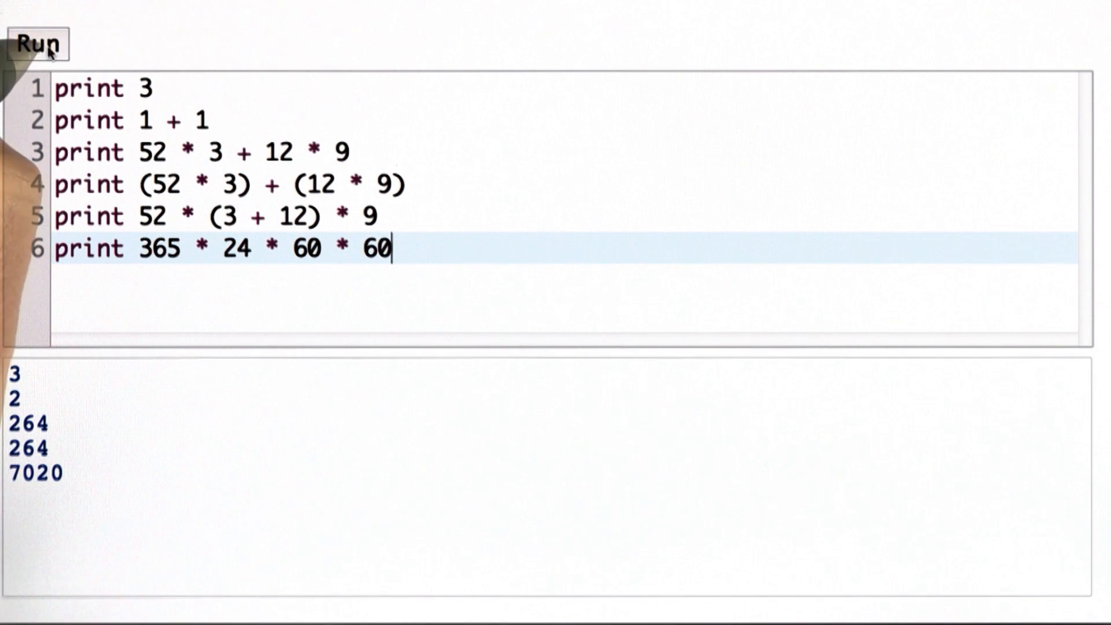
left_click(37, 44)
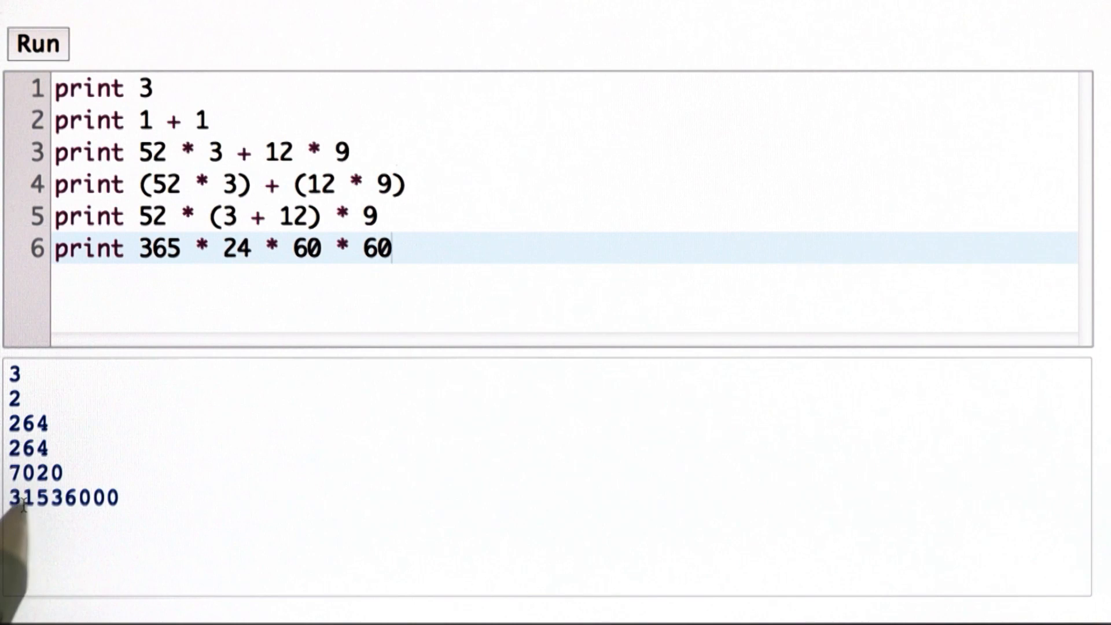
mouse_move(78, 518)
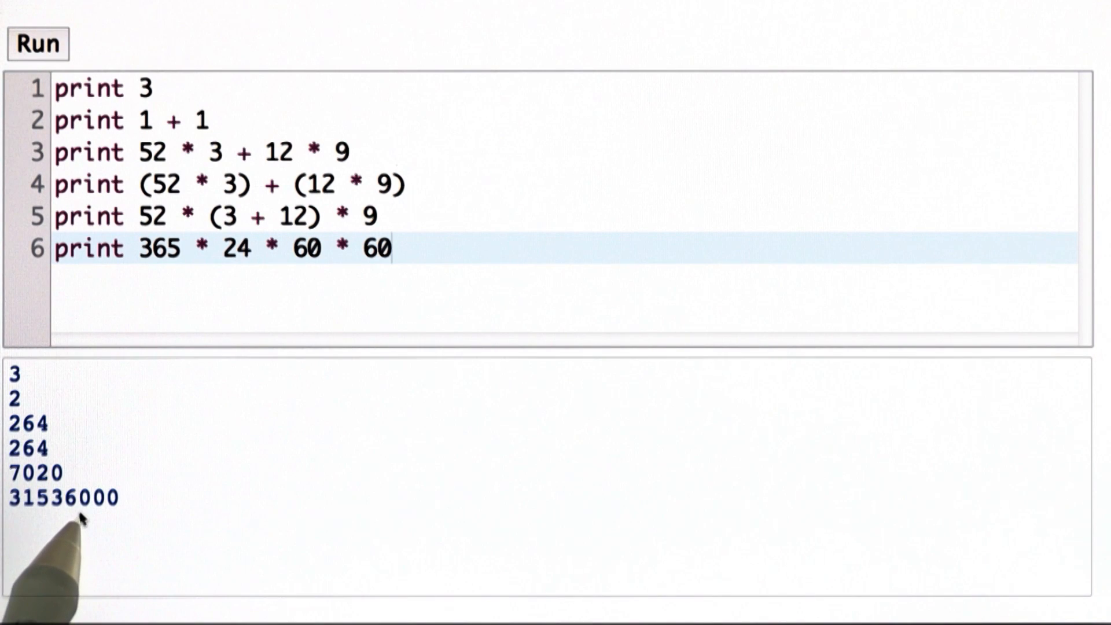